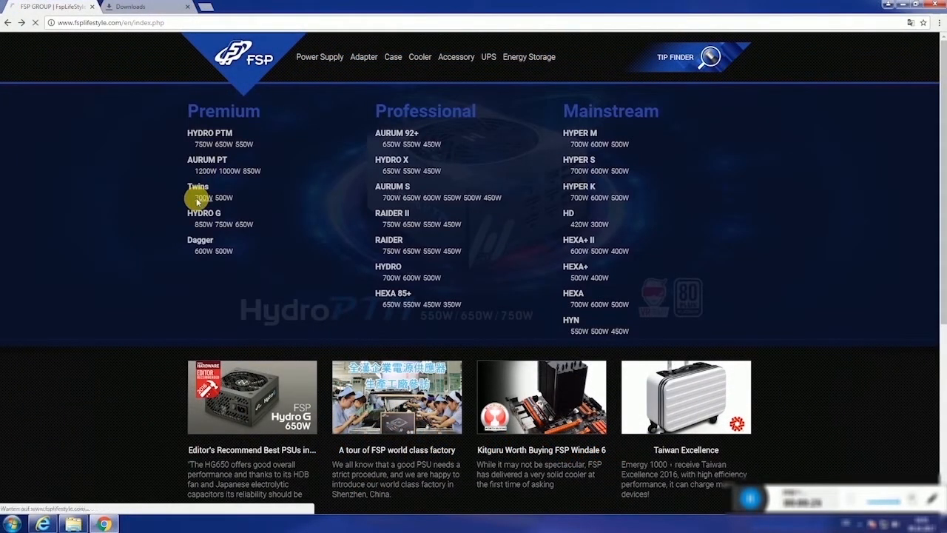
- Open the Twins 700W product page and scroll to its FSP Intelligent Monitor Software section
click(200, 197)
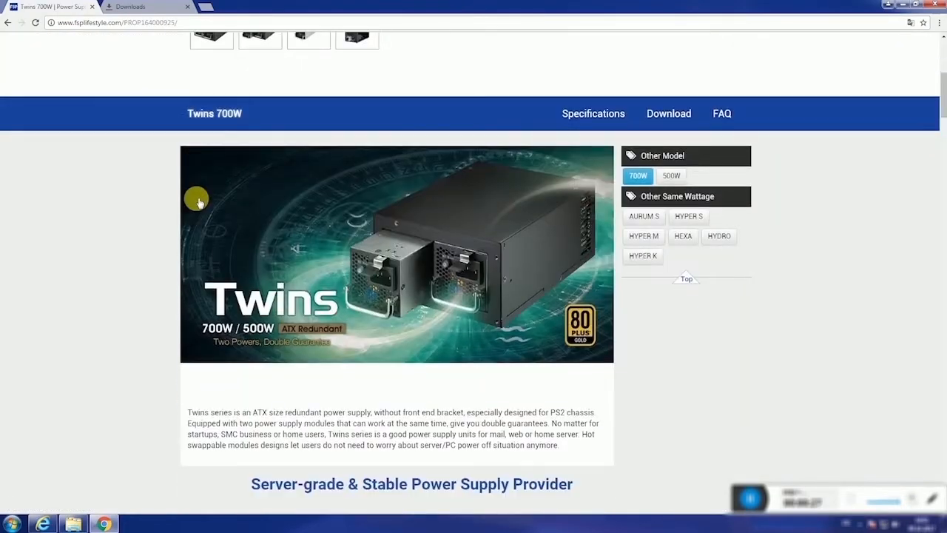
scroll(down, 3)
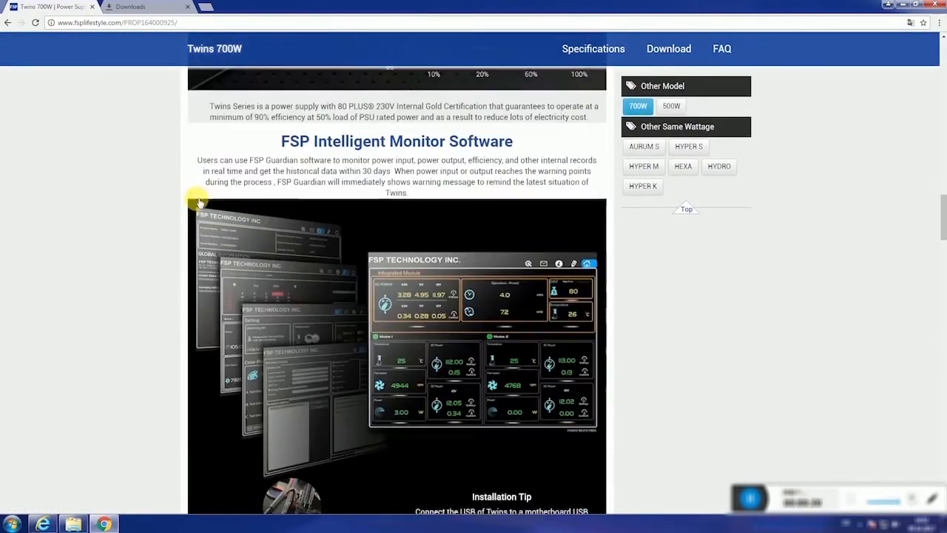
scroll(down, 3)
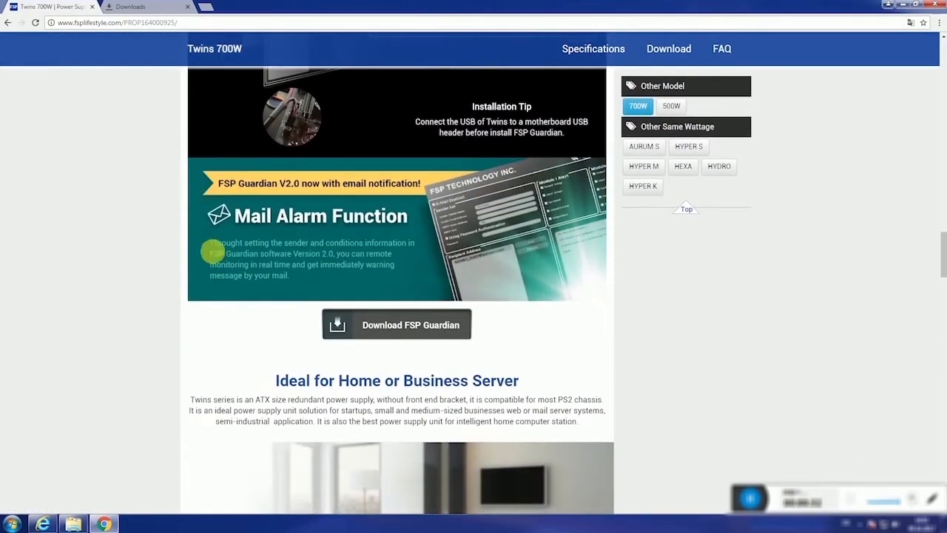
click(387, 330)
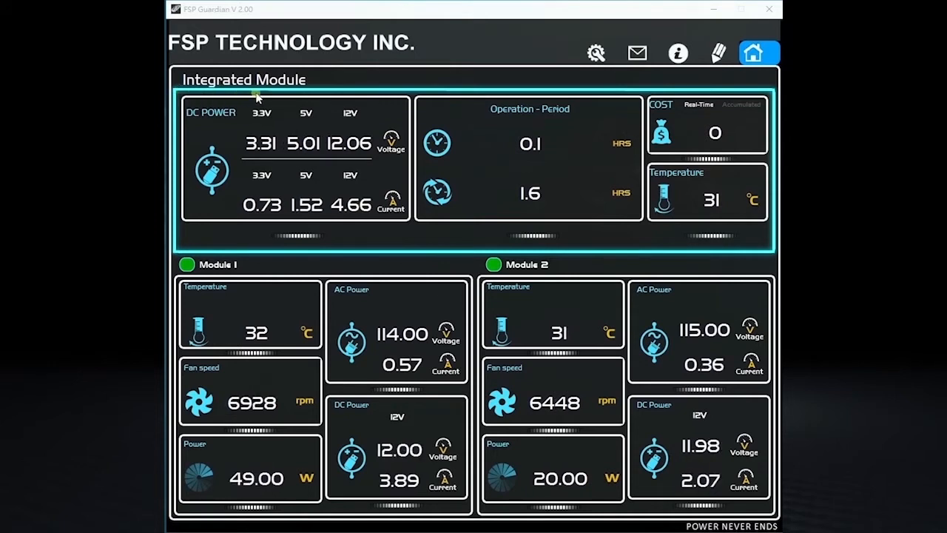
- Toggle the Integrated Module dashboard's Cost card from real-time to Accumulated
click(219, 264)
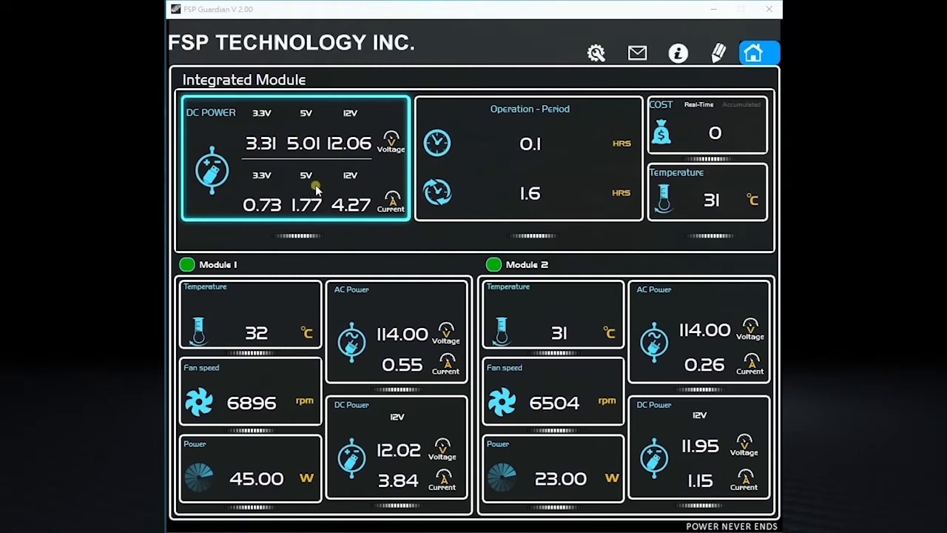
mouse_move(486, 196)
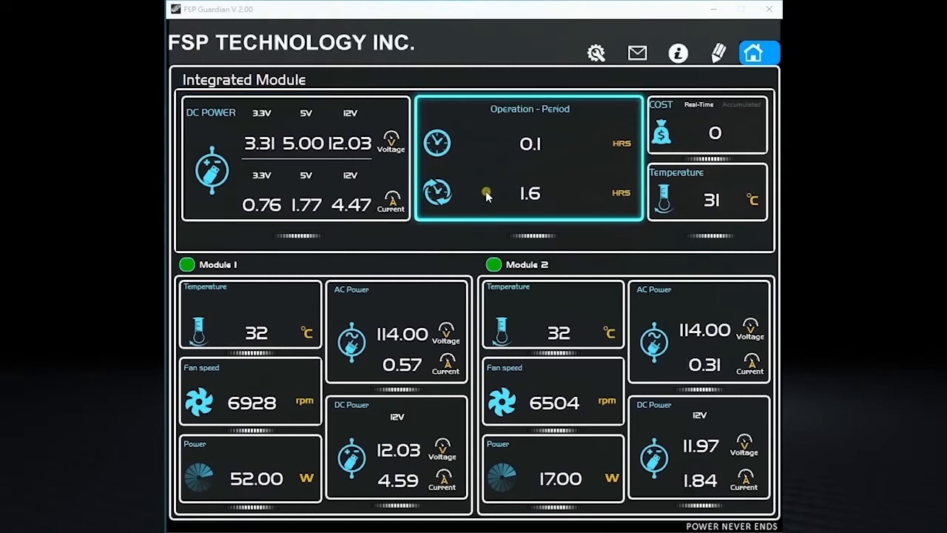
mouse_move(557, 211)
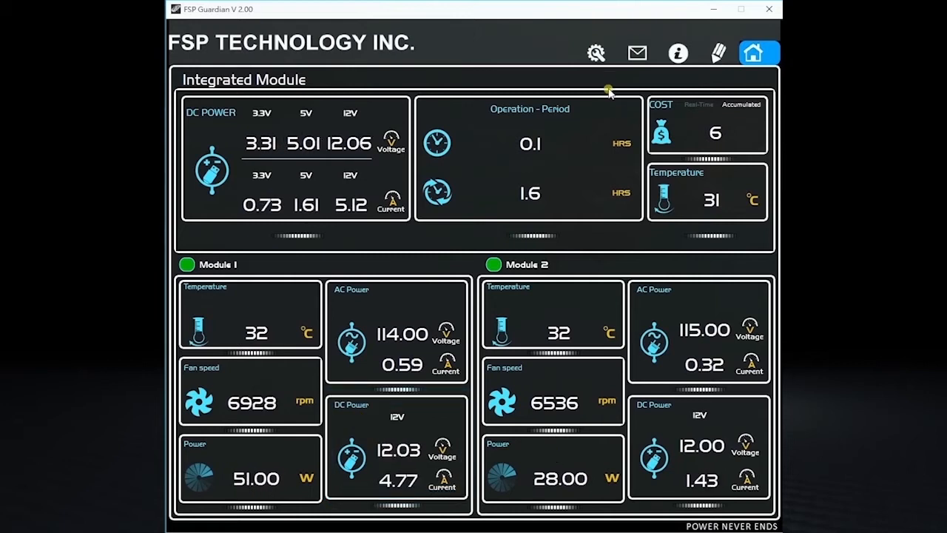
- Set the temperature unit to °F in Settings and return to the Home dashboard
click(595, 53)
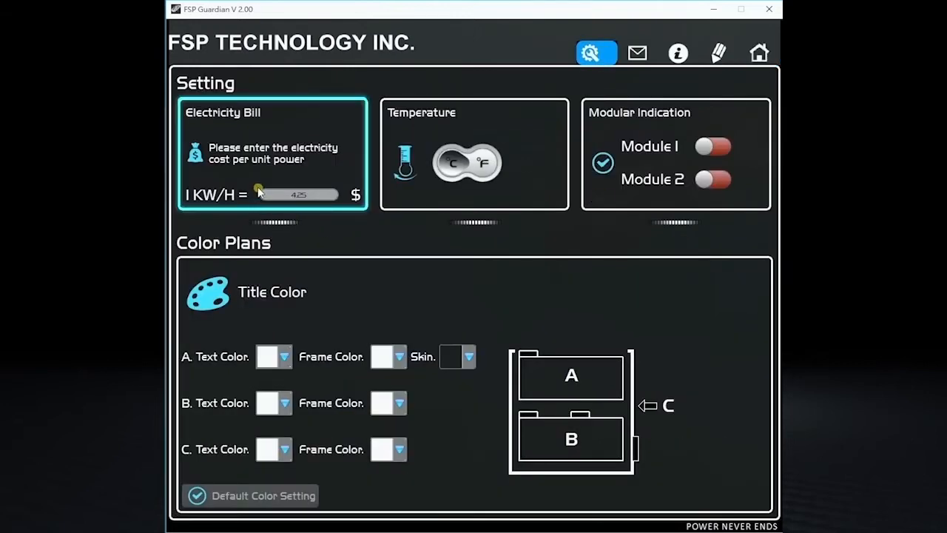
click(481, 167)
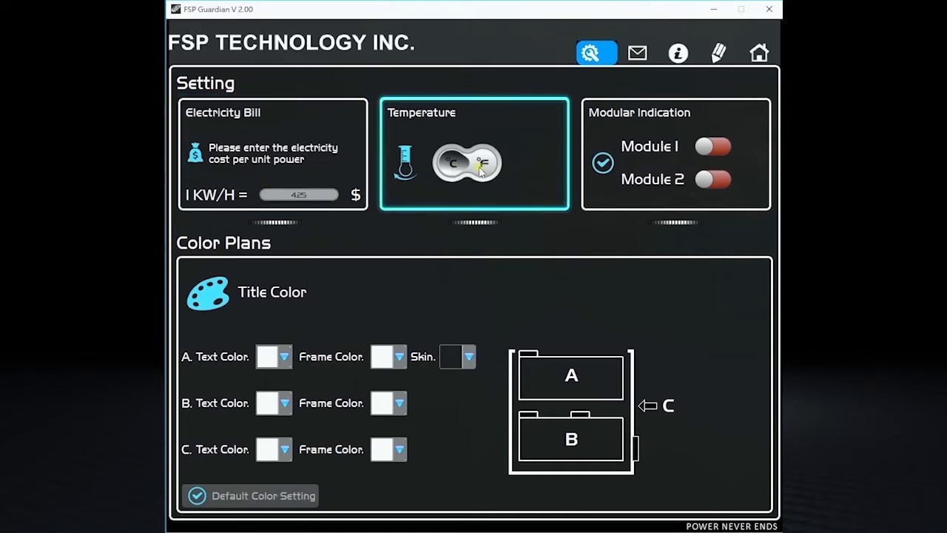
click(488, 170)
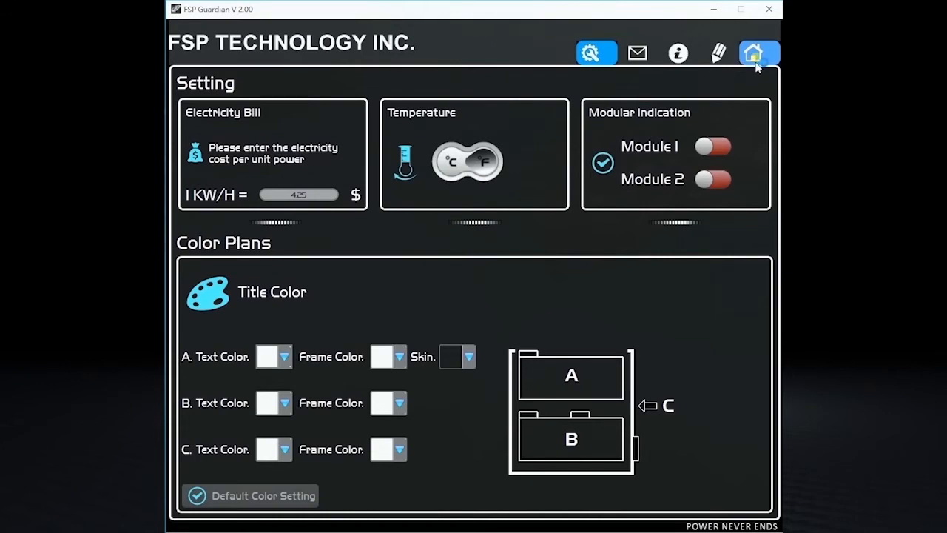
click(758, 52)
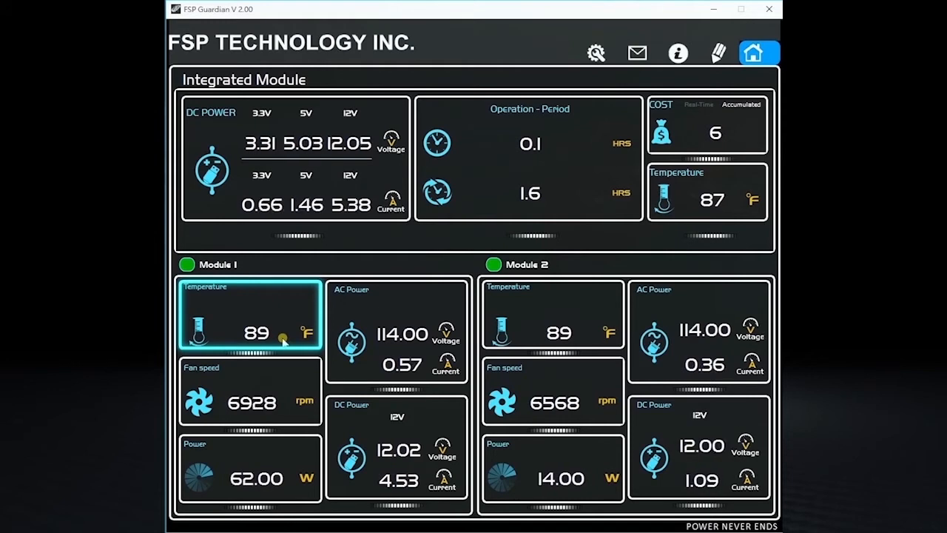
- Open the E-Mail page showing Sender Set, Module Alerts and the message Template
click(636, 53)
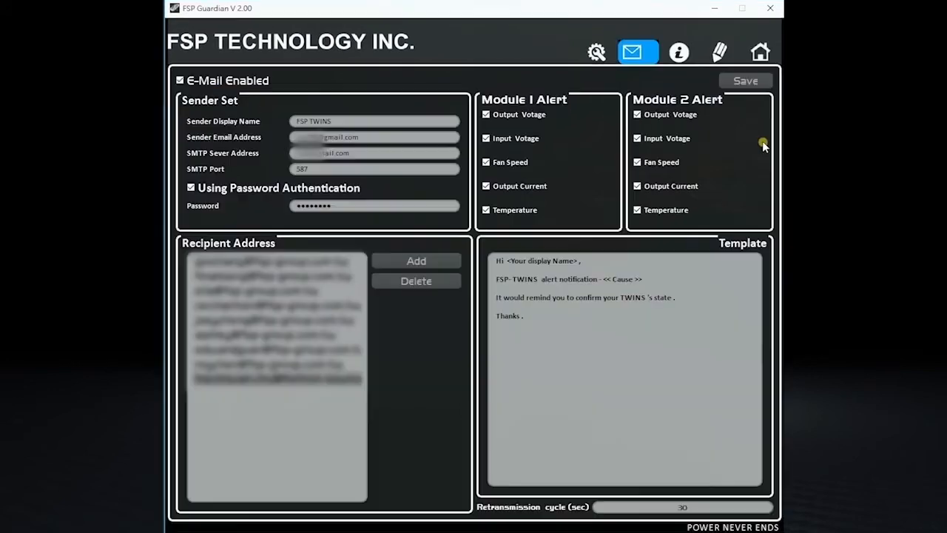
mouse_move(657, 72)
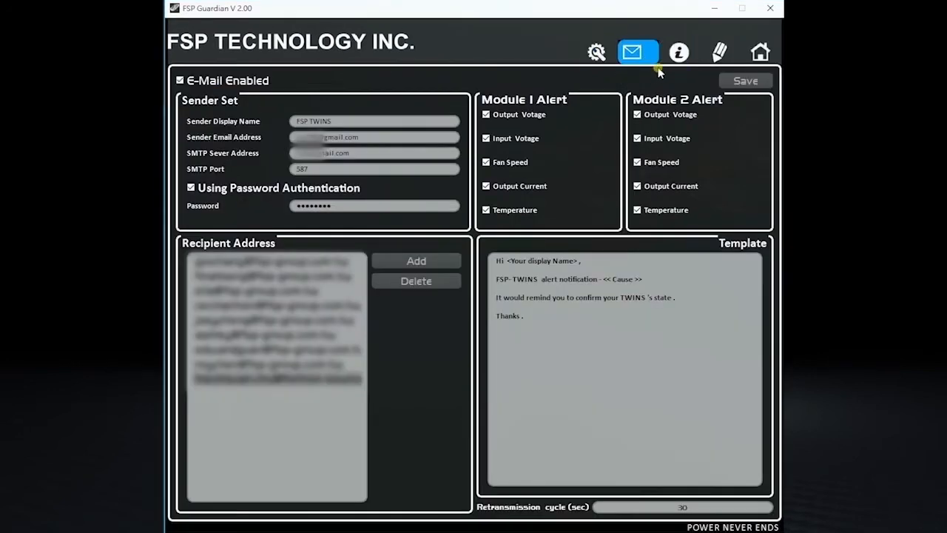
mouse_move(637, 77)
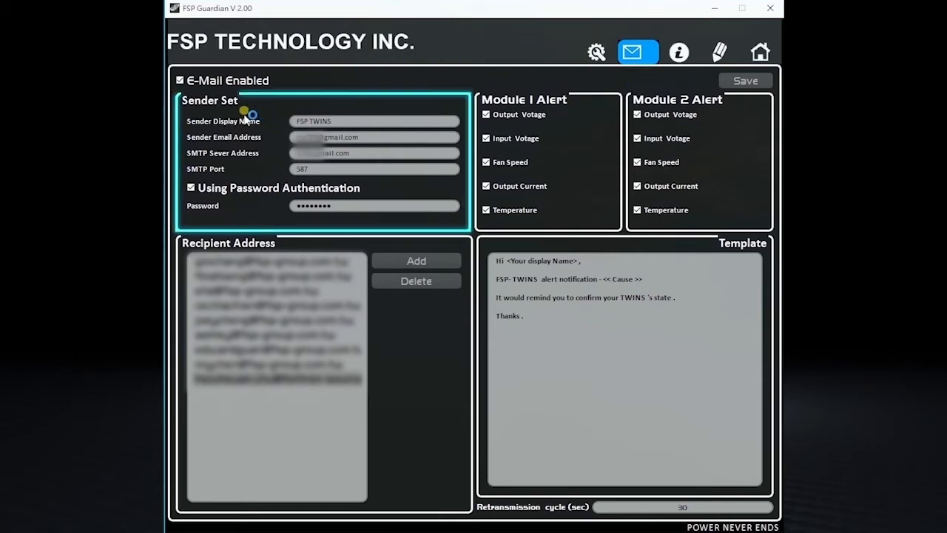
mouse_move(269, 125)
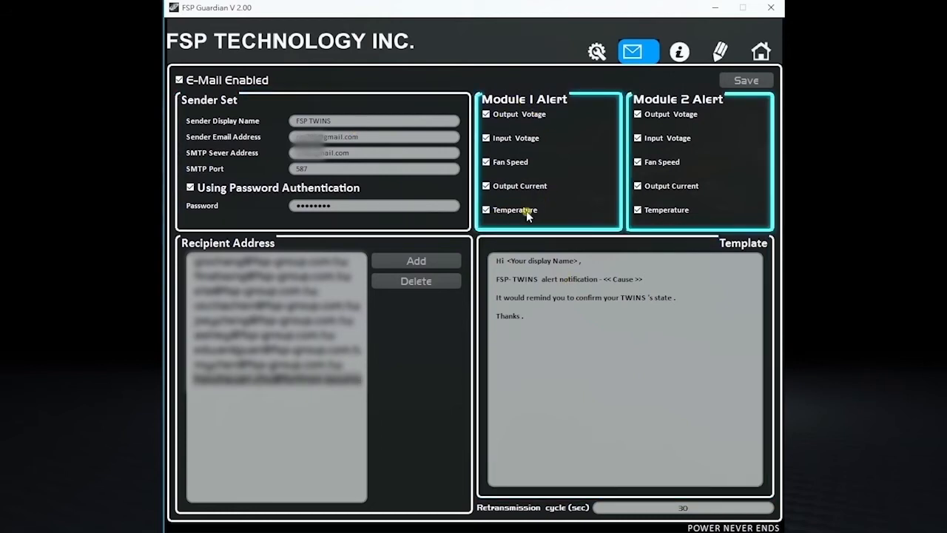
mouse_move(520, 213)
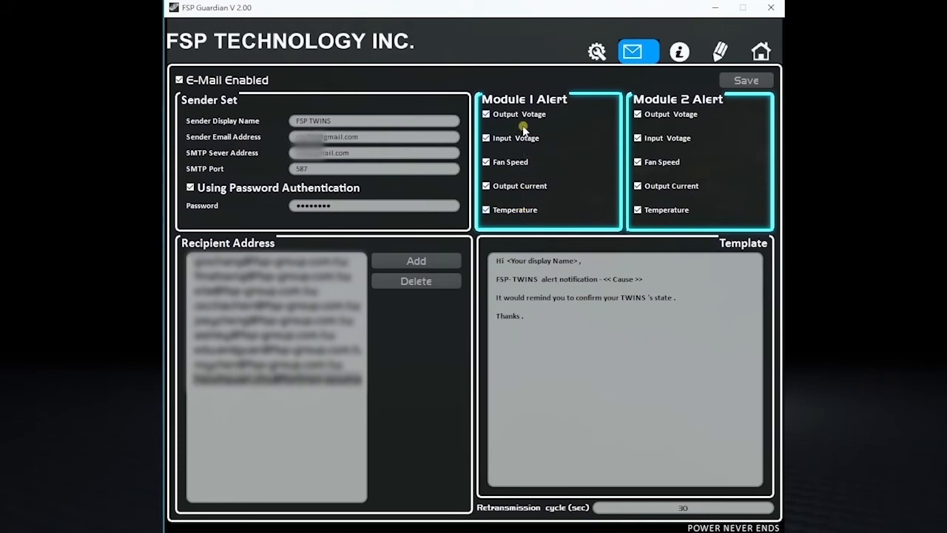
mouse_move(523, 128)
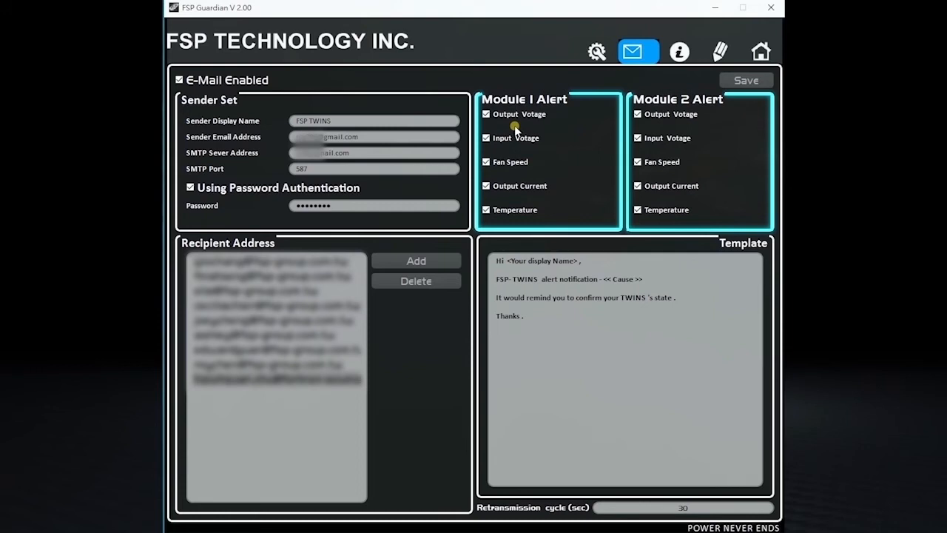
mouse_move(529, 238)
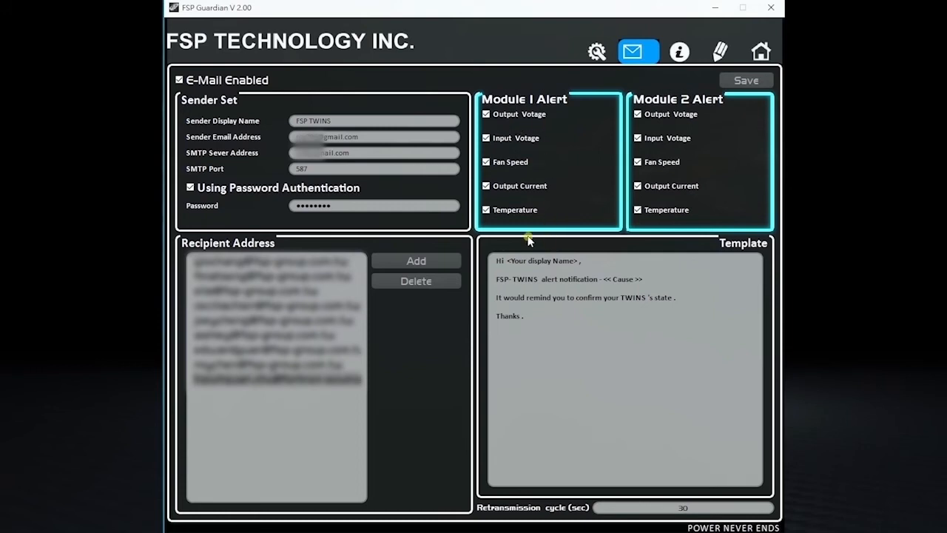
mouse_move(584, 212)
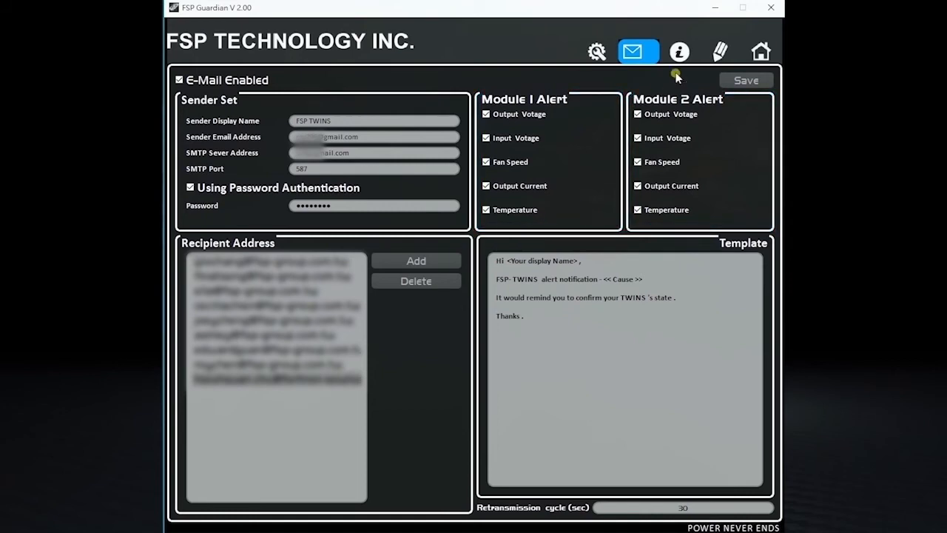
- View product and firmware info, then the AC power history calendar, then return Home
click(679, 51)
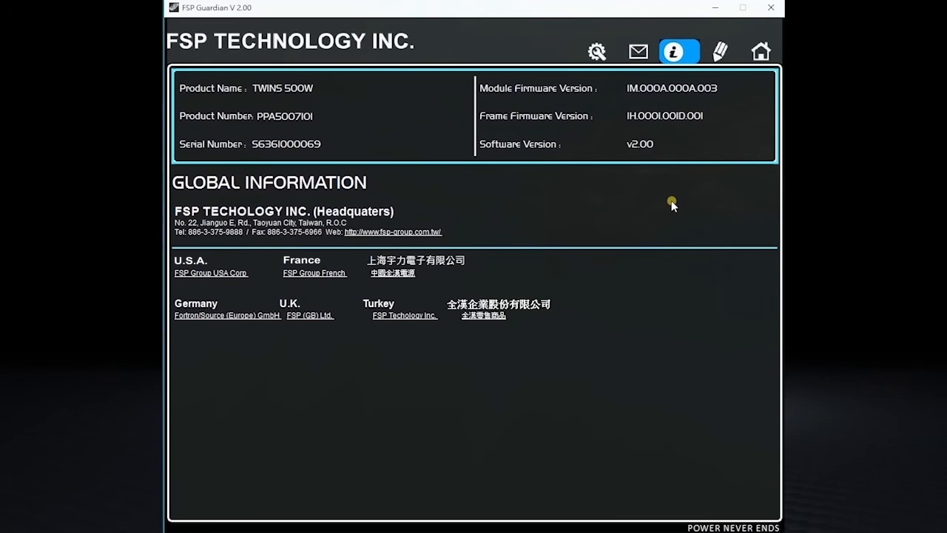
mouse_move(512, 171)
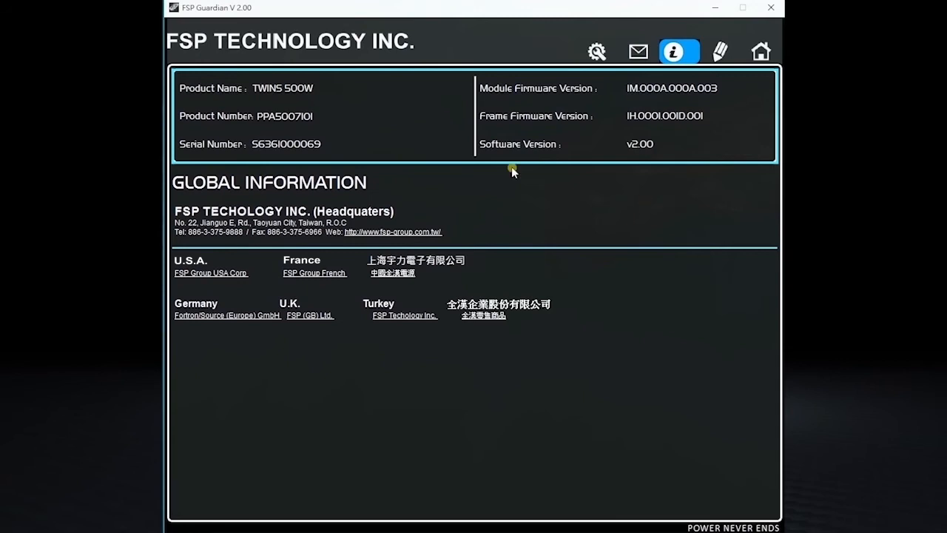
mouse_move(264, 124)
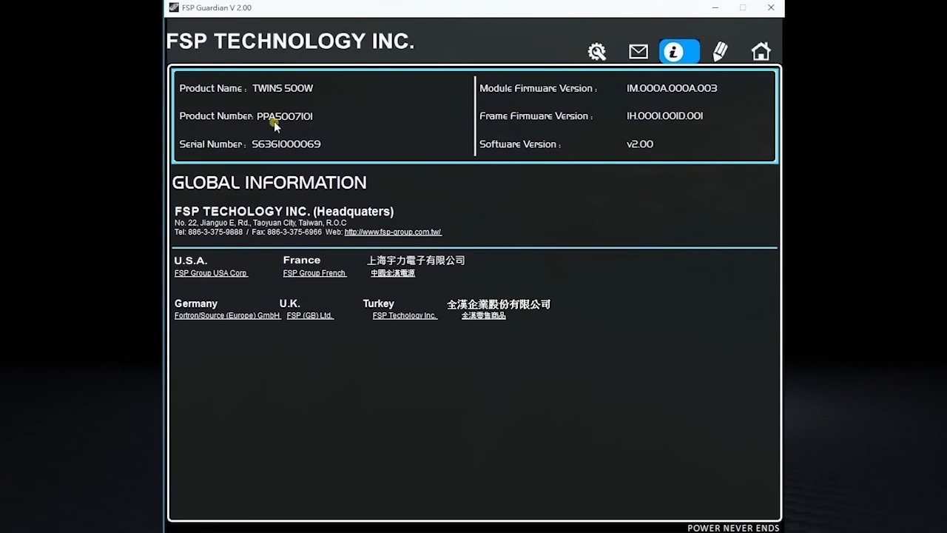
mouse_move(514, 145)
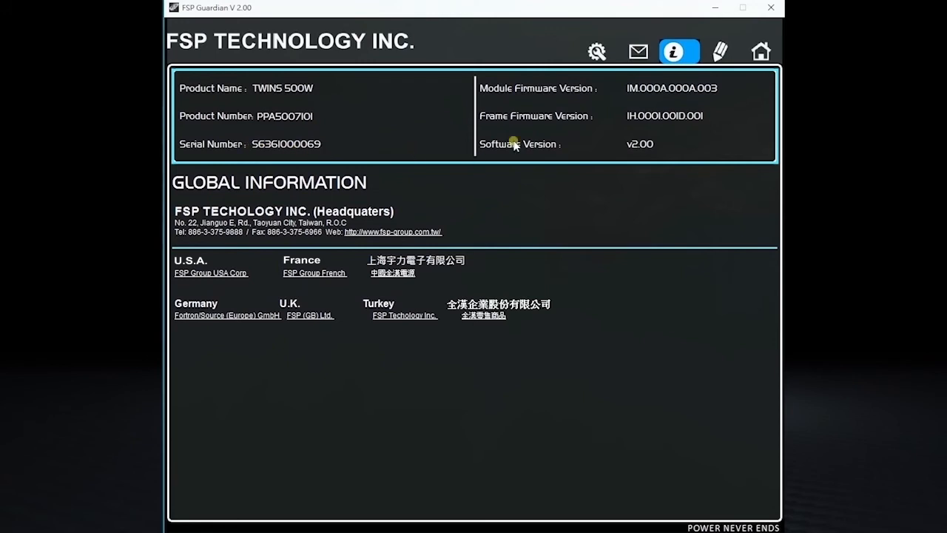
mouse_move(623, 104)
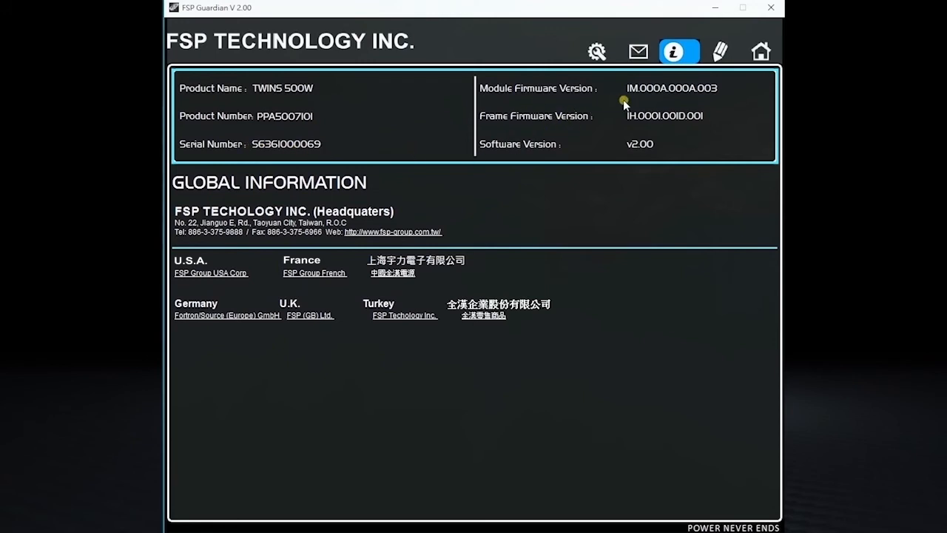
mouse_move(574, 127)
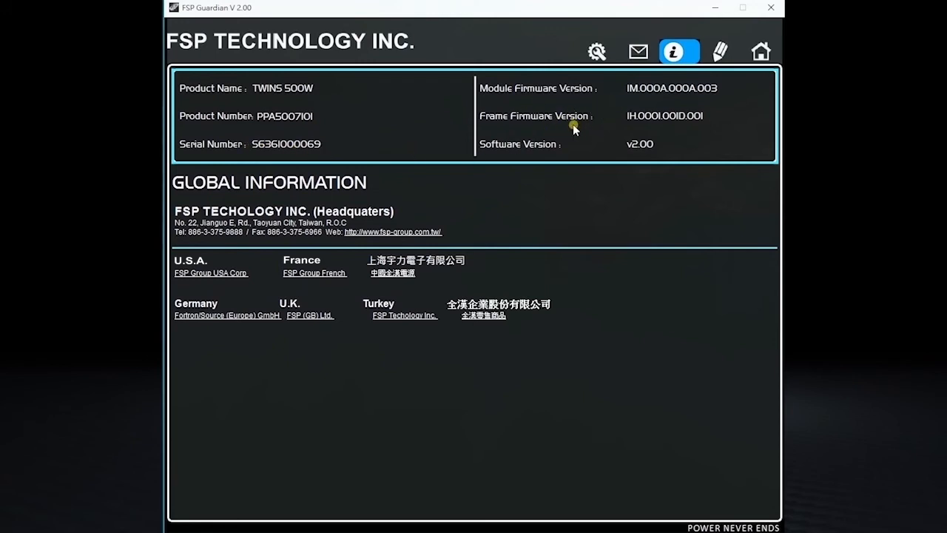
mouse_move(563, 183)
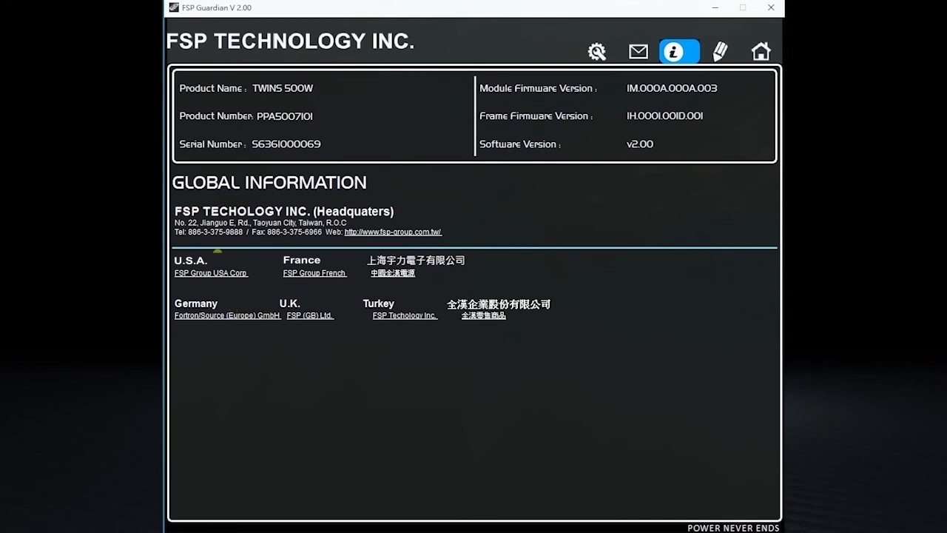
mouse_move(677, 257)
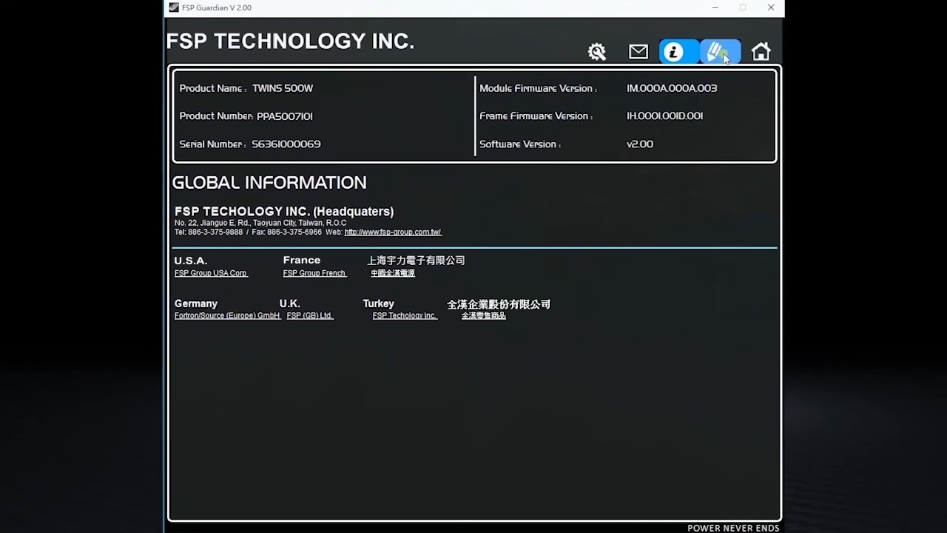
click(717, 51)
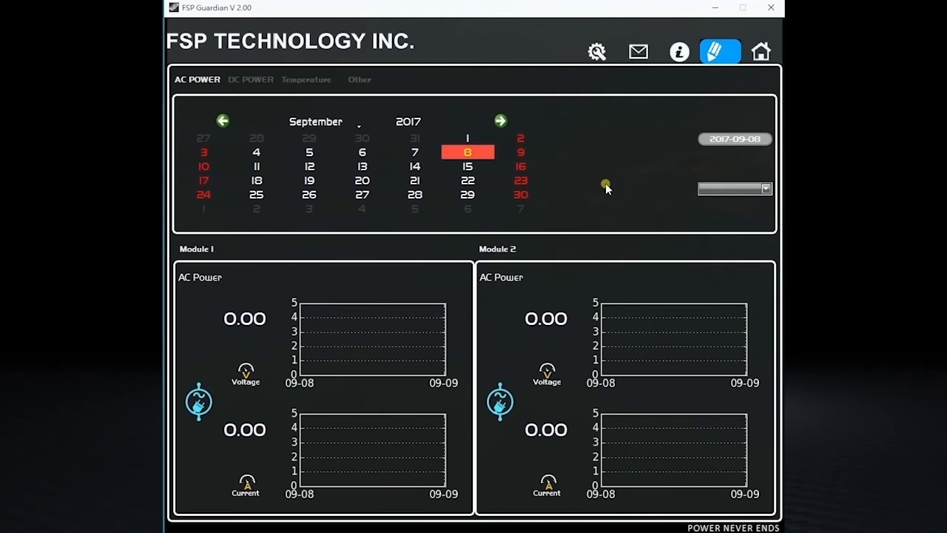
mouse_move(481, 231)
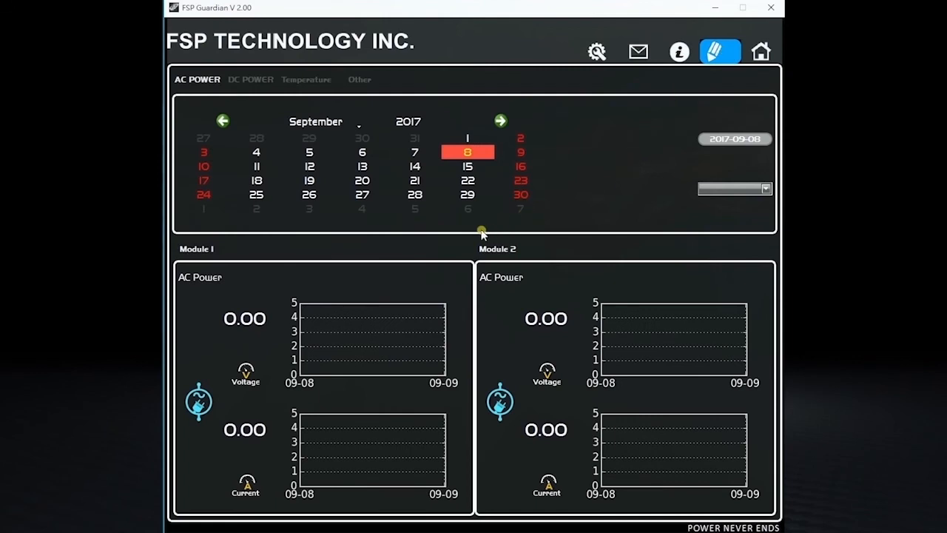
mouse_move(634, 210)
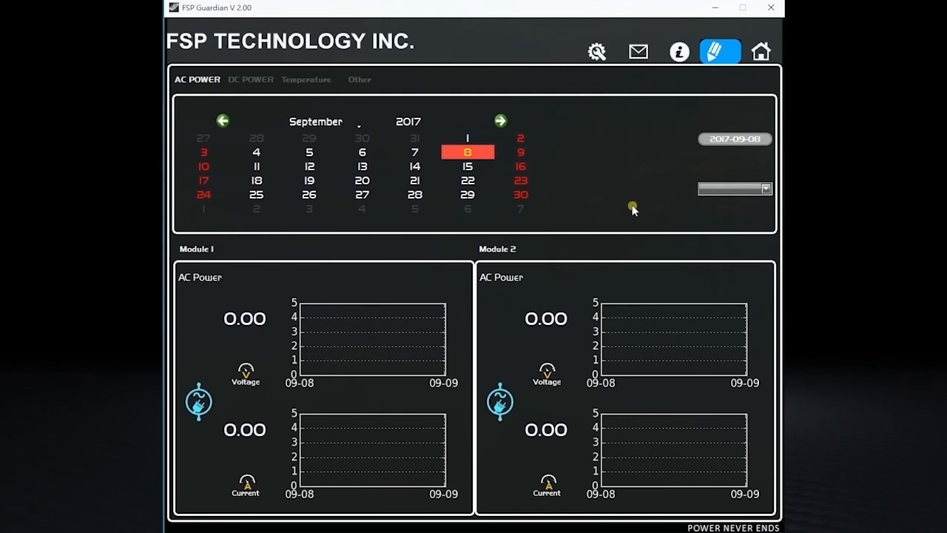
click(760, 52)
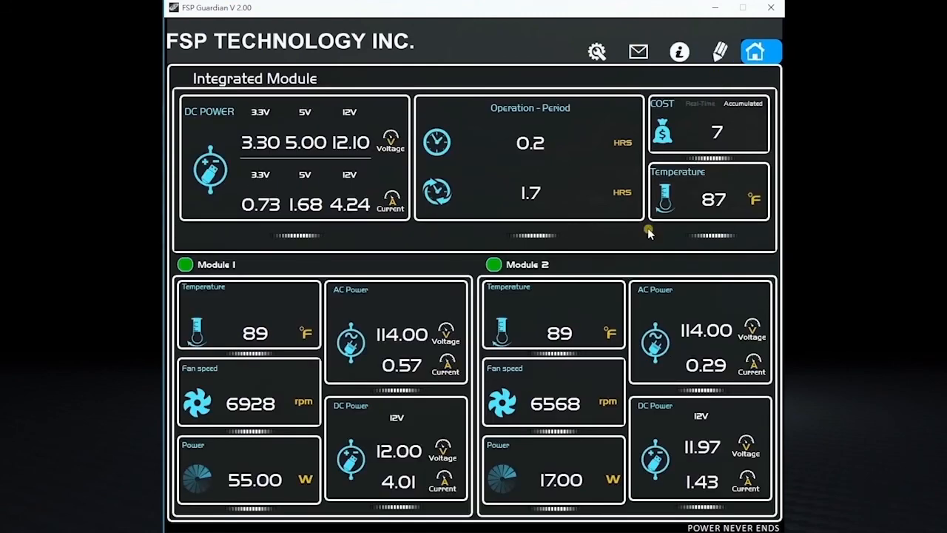